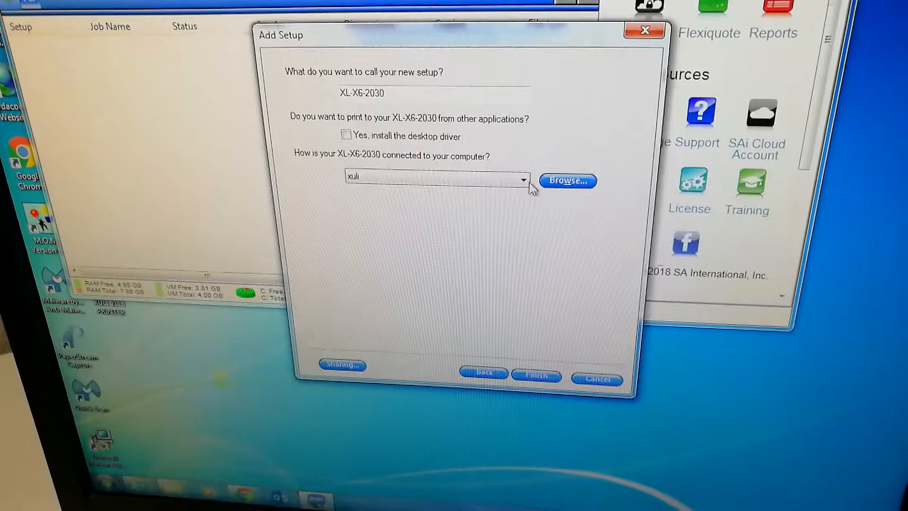
Set the XL-X6-2030 setup's connection to the FILE: port
left_click(521, 180)
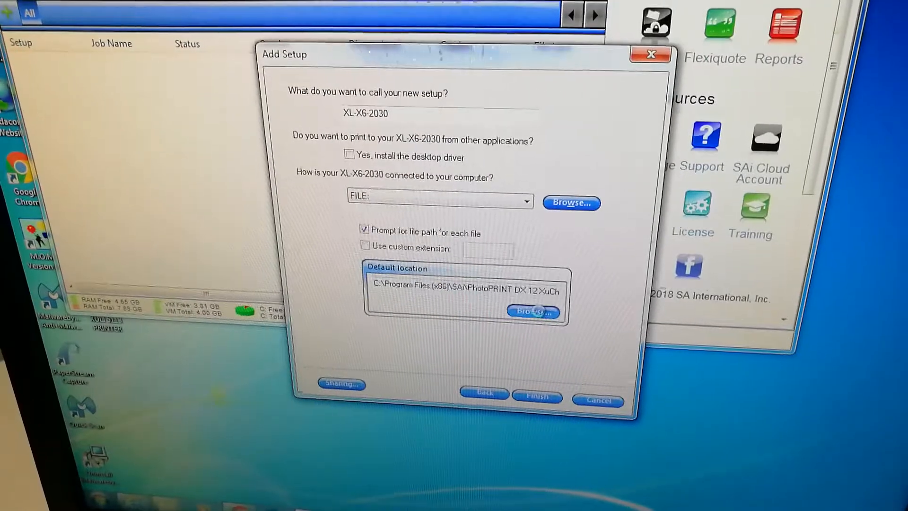
Set the default output location to Removable Disk (E:) and finish creating the setup
left_click(532, 312)
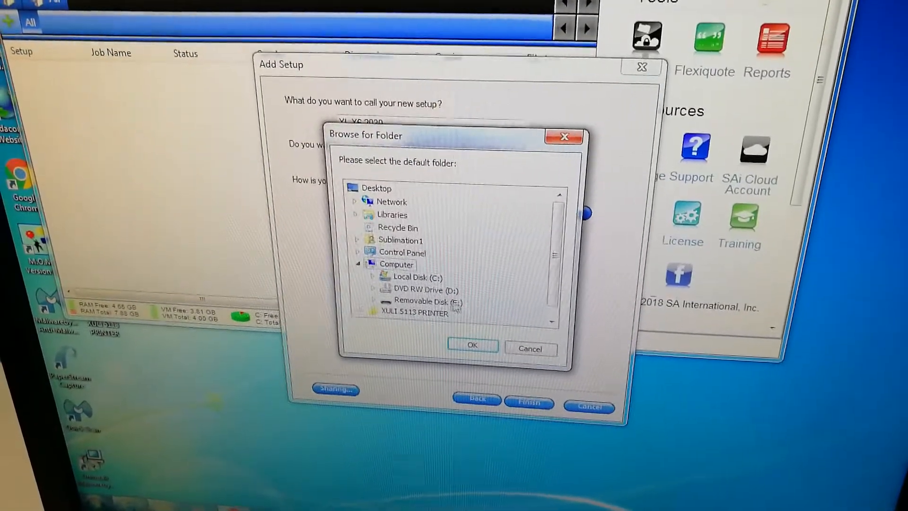
left_click(472, 345)
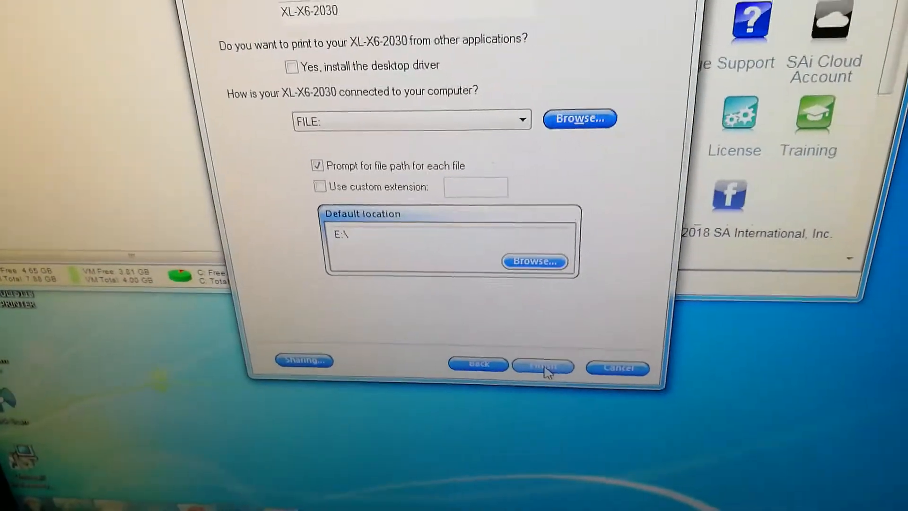
left_click(542, 367)
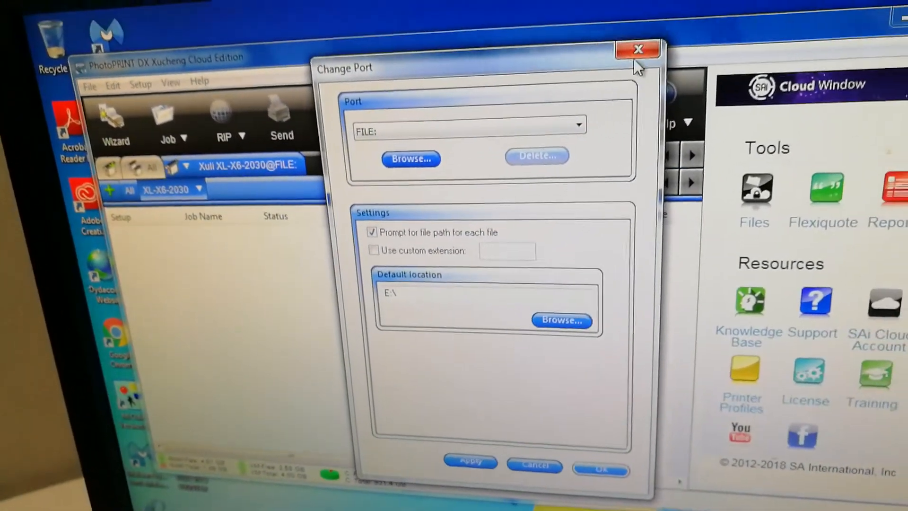
Close the Change Port dialog and go to Default Job Properties' color correction page
left_click(639, 49)
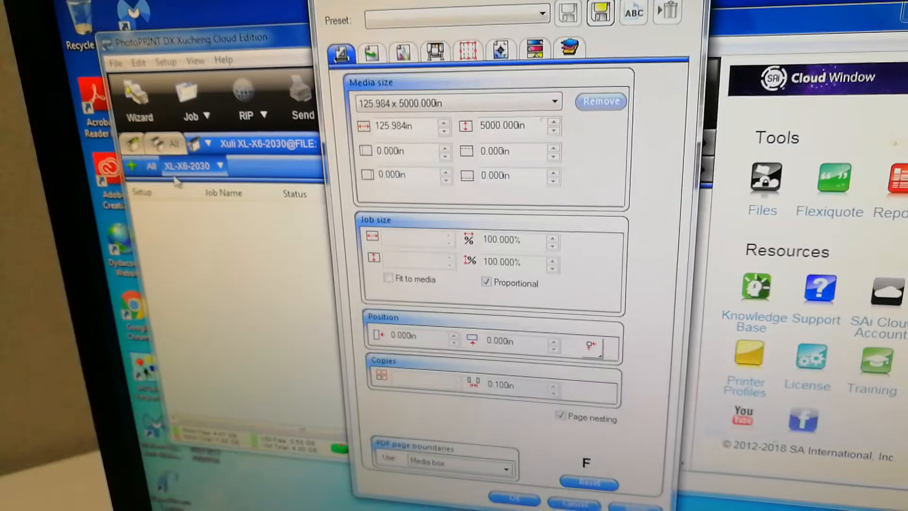
left_click(371, 52)
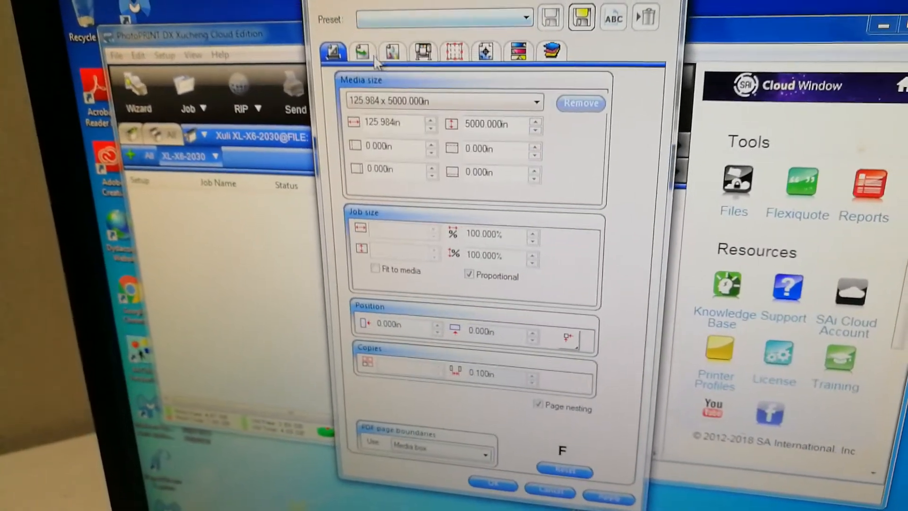
left_click(383, 53)
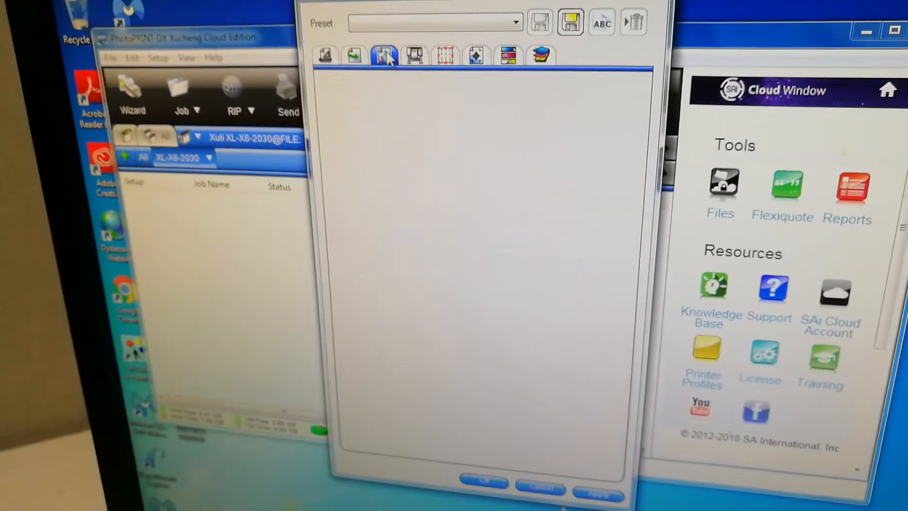
Apply the Transfer paper 4PASS ICC output profile and show the 4-pass output options
left_click(382, 56)
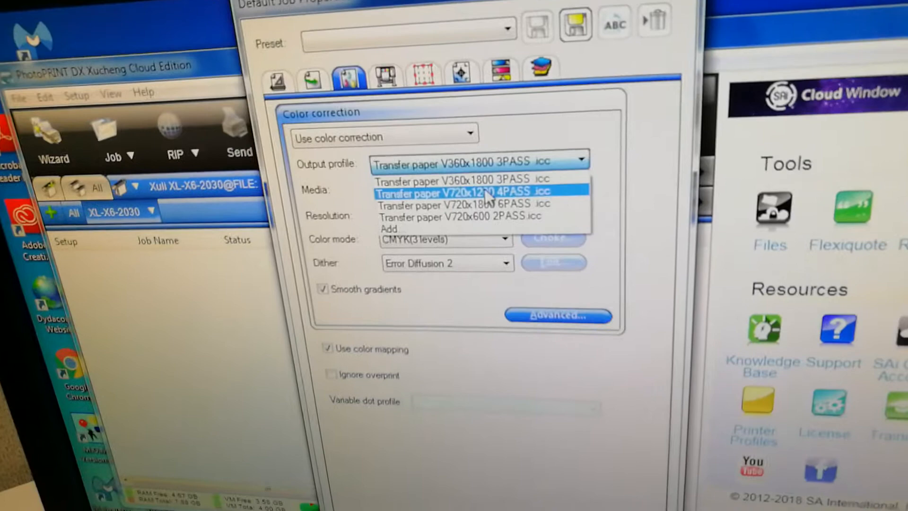
left_click(426, 122)
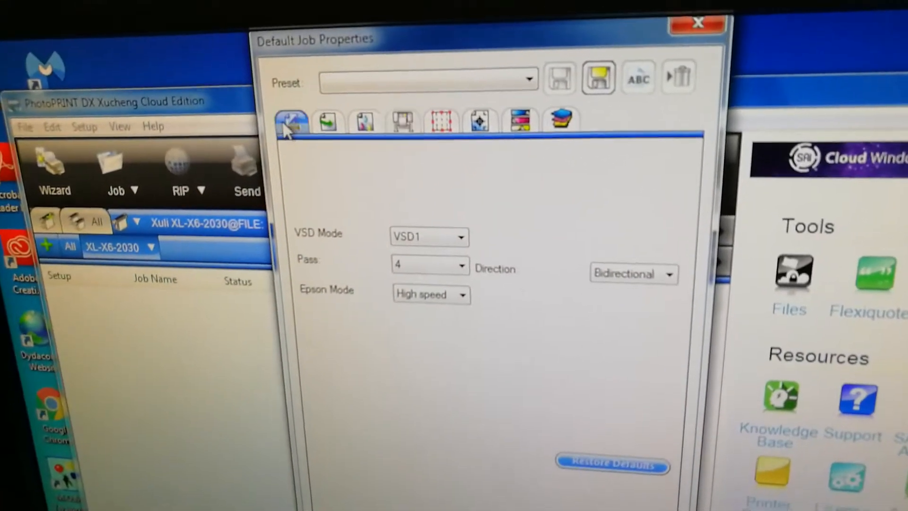
left_click(342, 105)
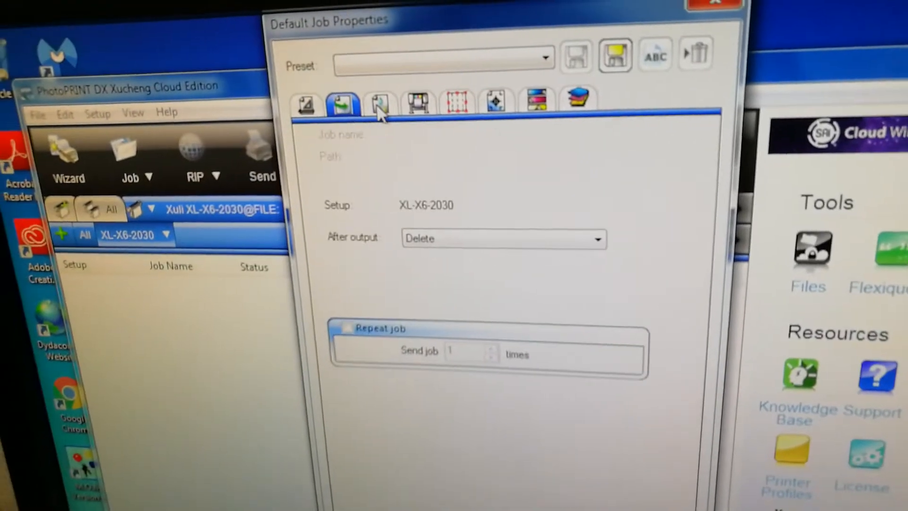